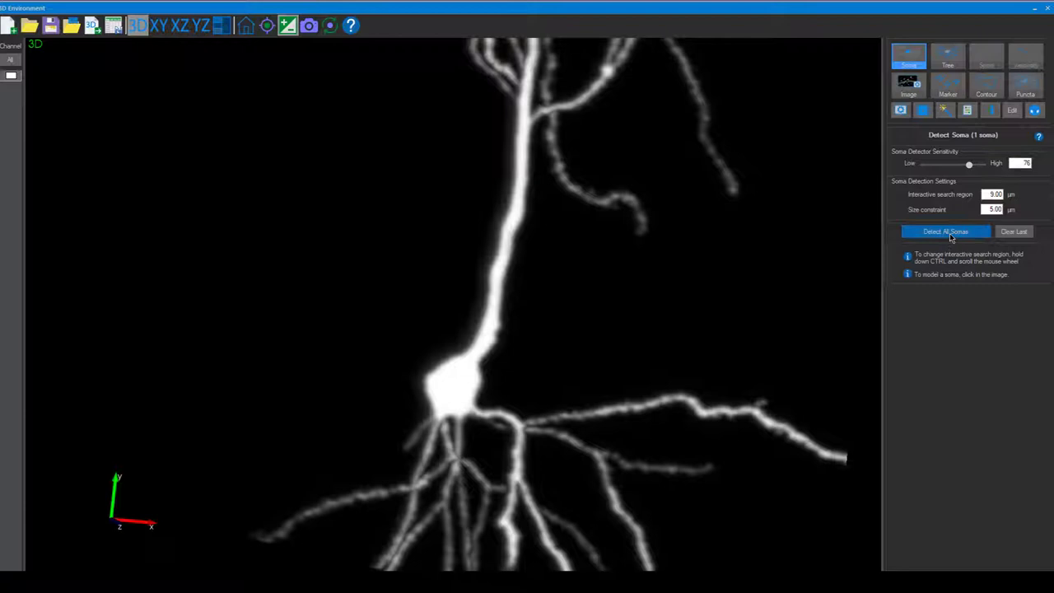
Run Detect All Somas to mark the neuron's cell body automatically
{"action": "left_click", "coordinate": [945, 230]}
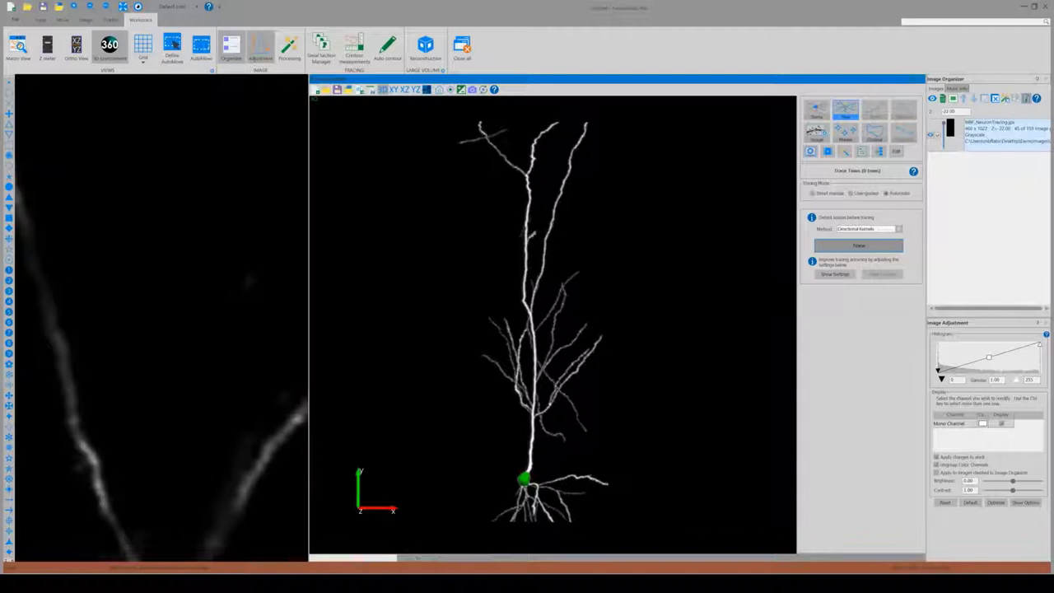
Trace the dendritic trees automatically with Directional Kernels from the detected soma
{"action": "left_click", "coordinate": [858, 246]}
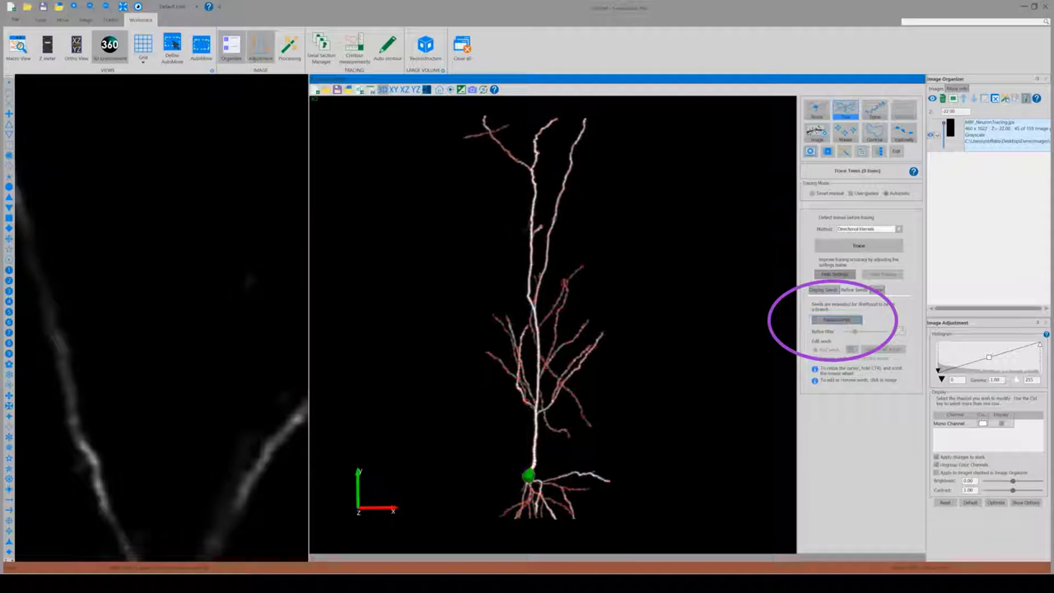
Show the Trees refinement options for the automatically traced dendrites
{"action": "left_click", "coordinate": [837, 320]}
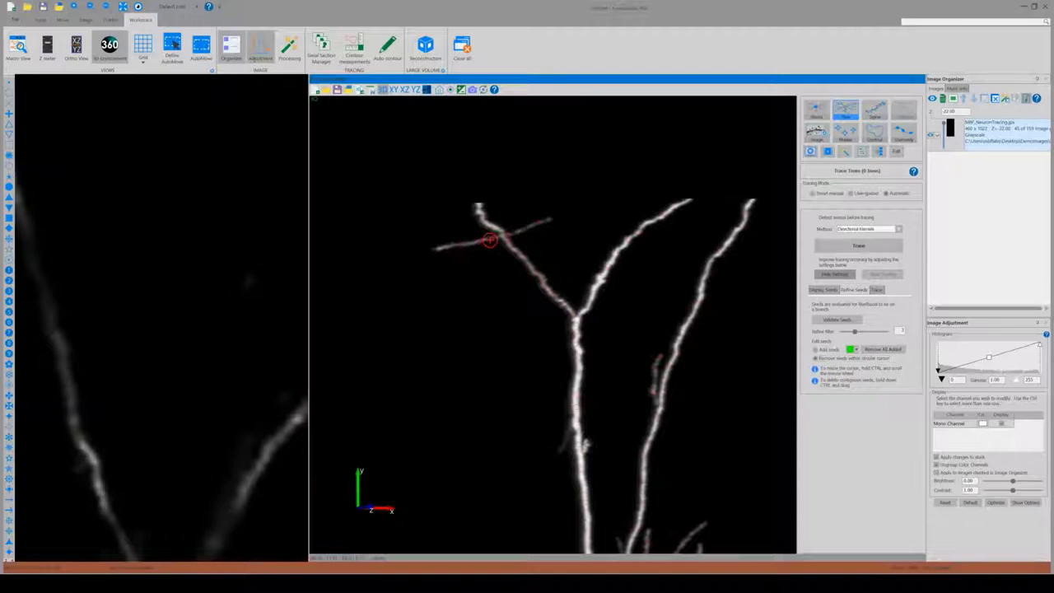
Bring the untraced thin upper side branch into focus in the 3D Environment
{"action": "left_click", "coordinate": [858, 245]}
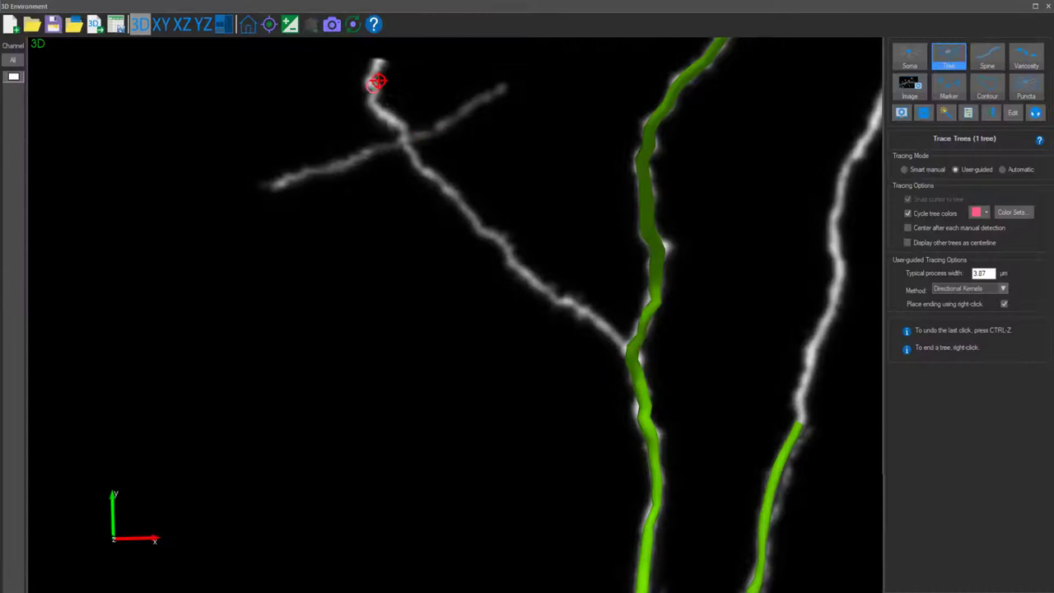
Trace the thin branch from its tip and end it at the junction with the green dendrite
{"action": "left_click", "coordinate": [491, 237]}
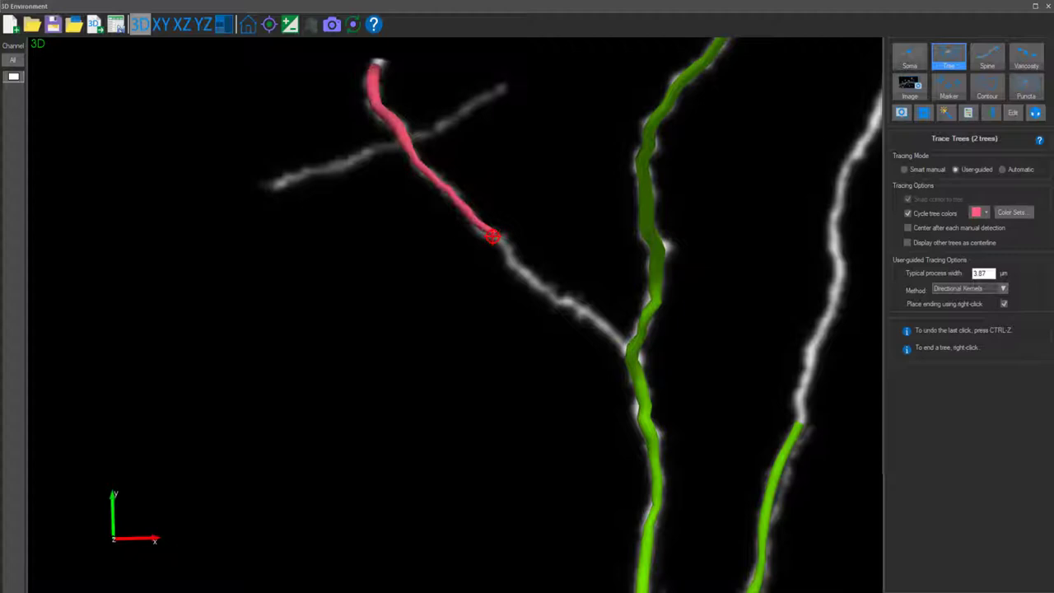
{"action": "left_click", "coordinate": [626, 349]}
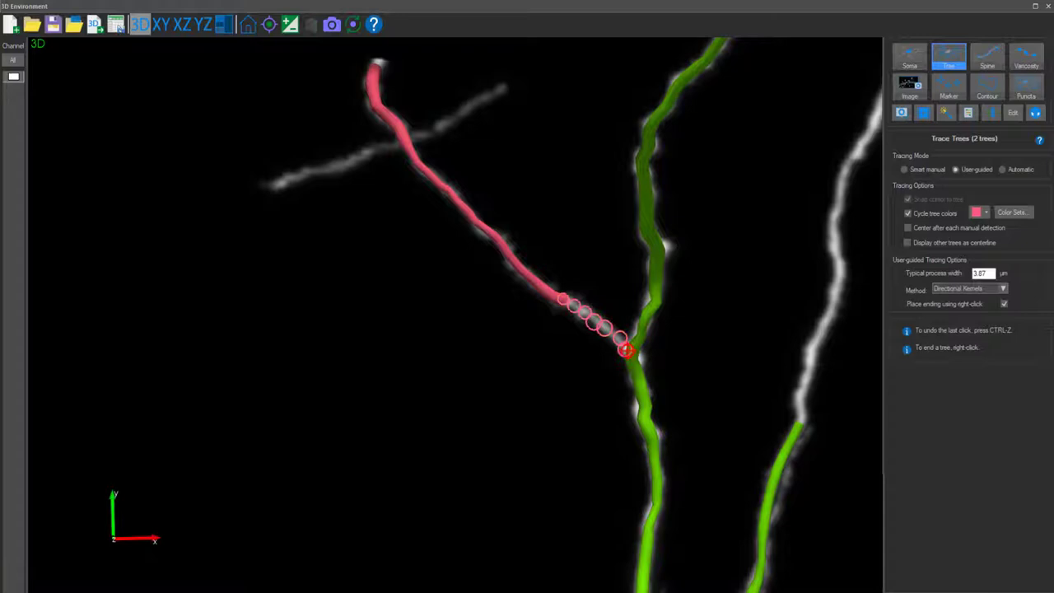
{"action": "right_click", "coordinate": [624, 349]}
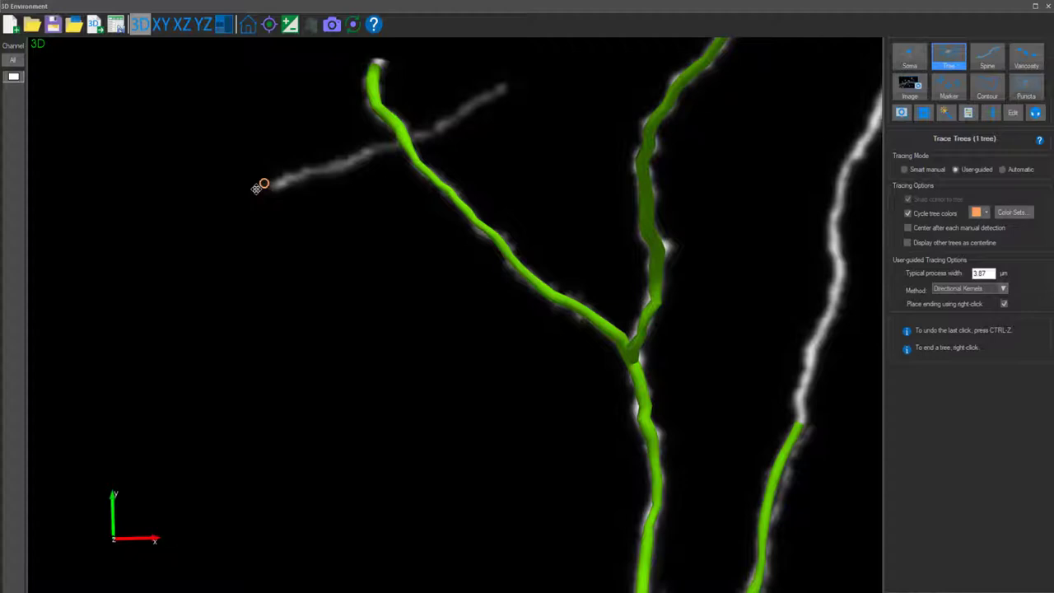
Start a new user-guided trace at the tip of the faint left branch
{"action": "left_click", "coordinate": [904, 168]}
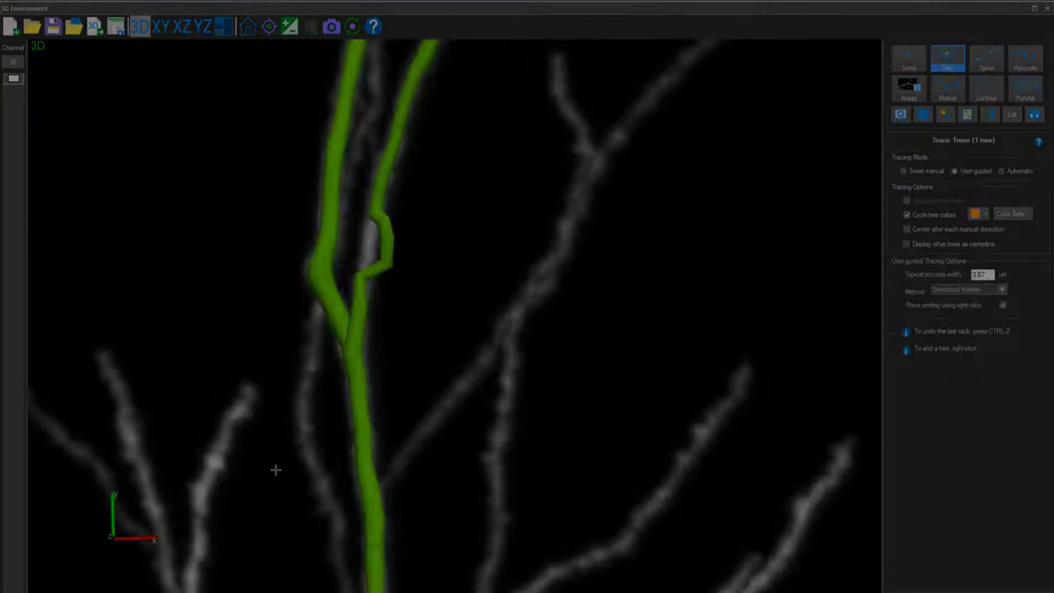
Load the green puncta image stack with the traced dendrites overlaid in red
{"action": "left_click", "coordinate": [1011, 115]}
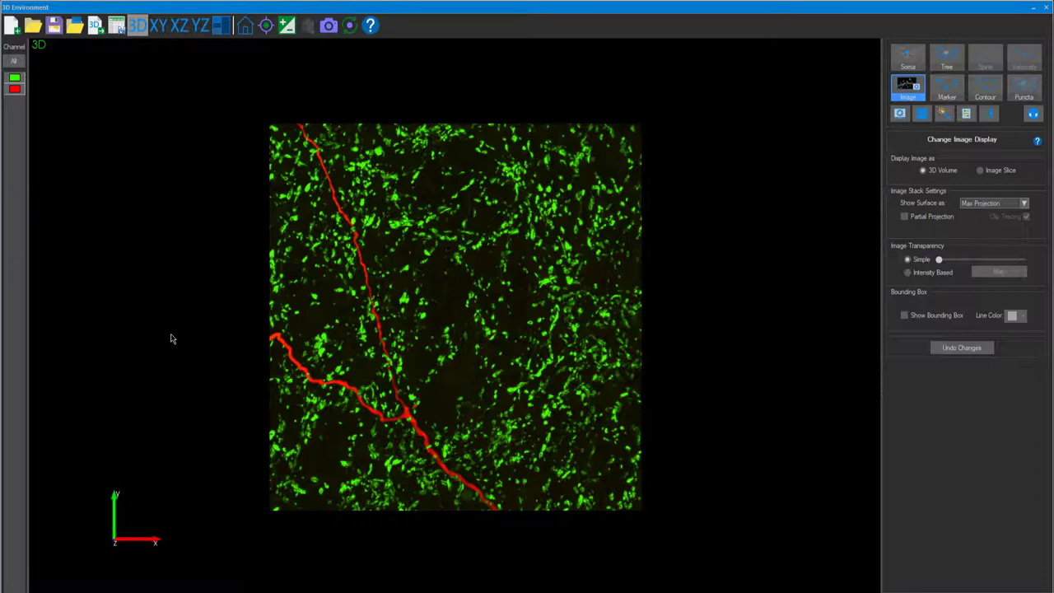
Hide the traced dendrites so only puncta show, and bring up puncta detection
{"action": "left_click", "coordinate": [946, 56]}
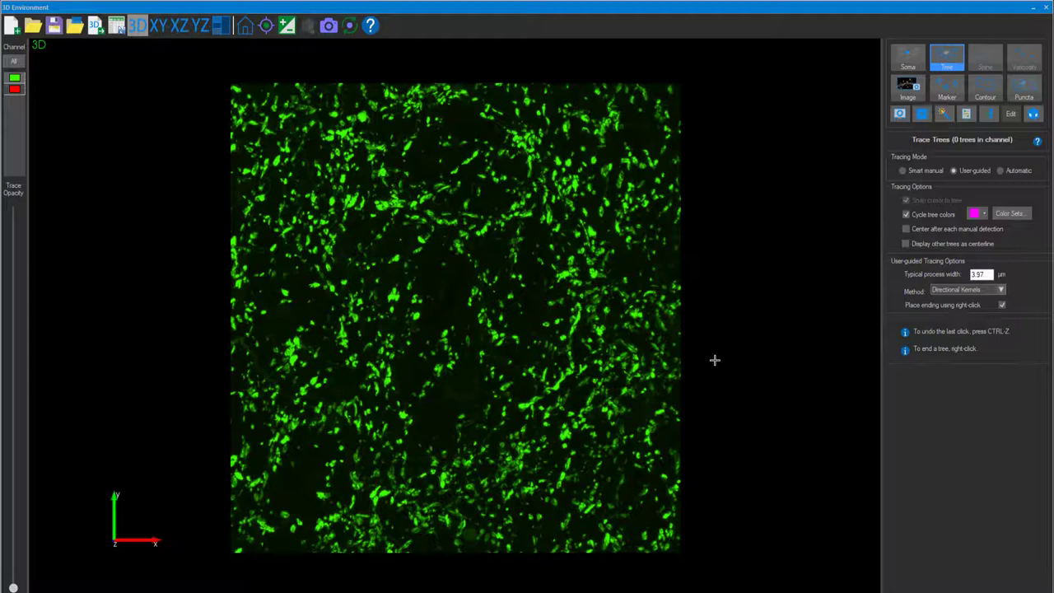
{"action": "left_click", "coordinate": [1024, 89]}
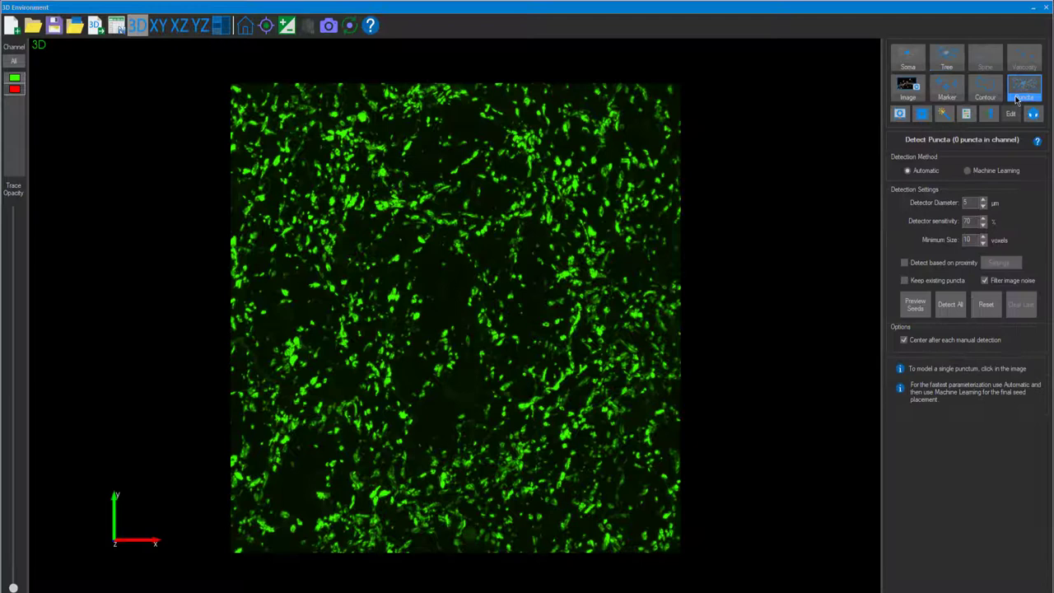
Use machine-learning puncta detection and run Detect All on the puncta channel
{"action": "left_click", "coordinate": [968, 170]}
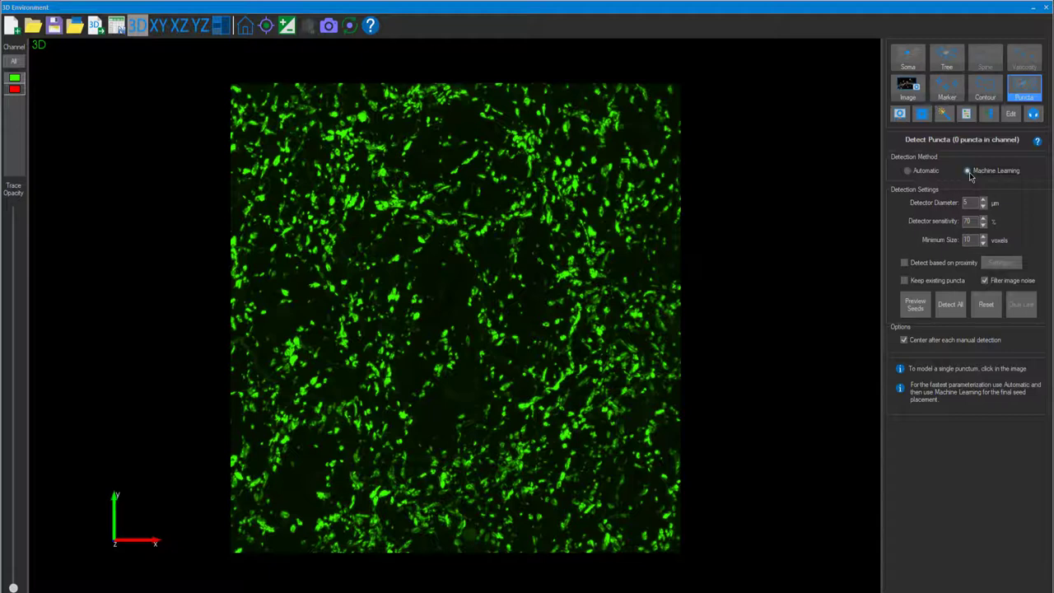
{"action": "left_click", "coordinate": [948, 303]}
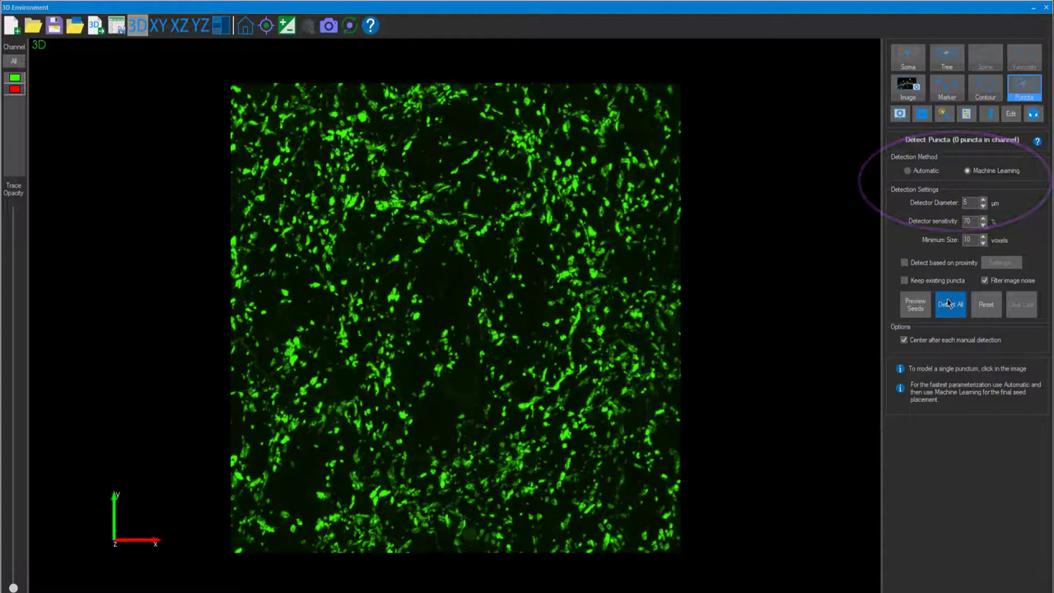
{"action": "left_click", "coordinate": [948, 303]}
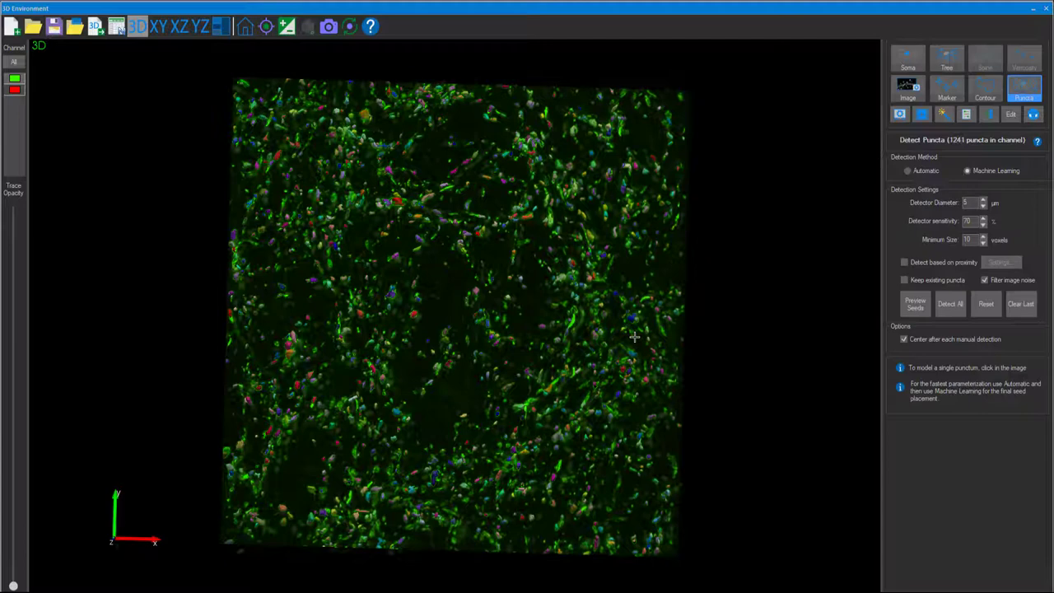
{"action": "left_click", "coordinate": [949, 303]}
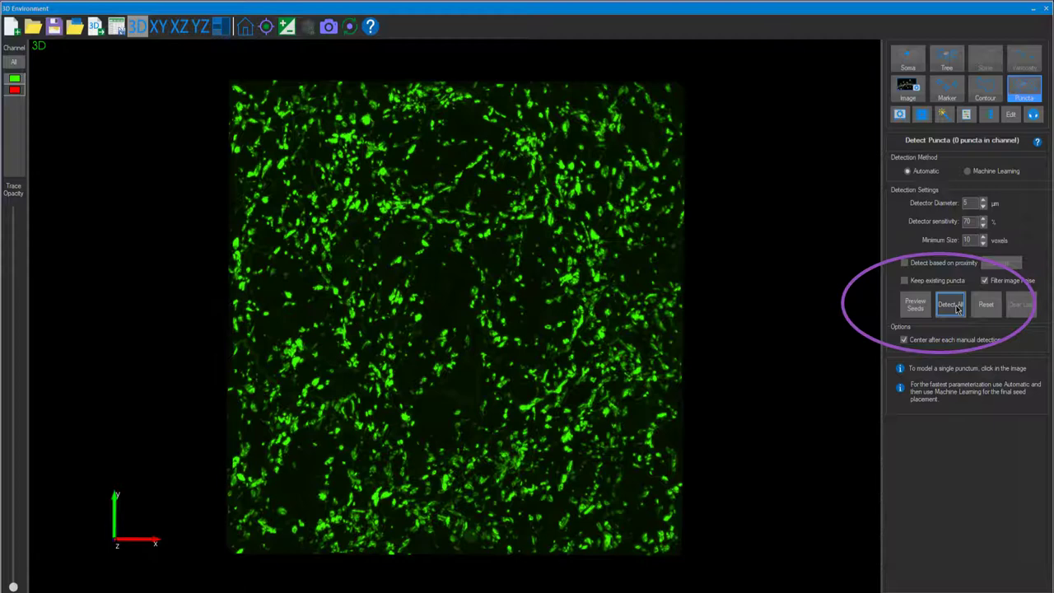
{"action": "left_click", "coordinate": [949, 303]}
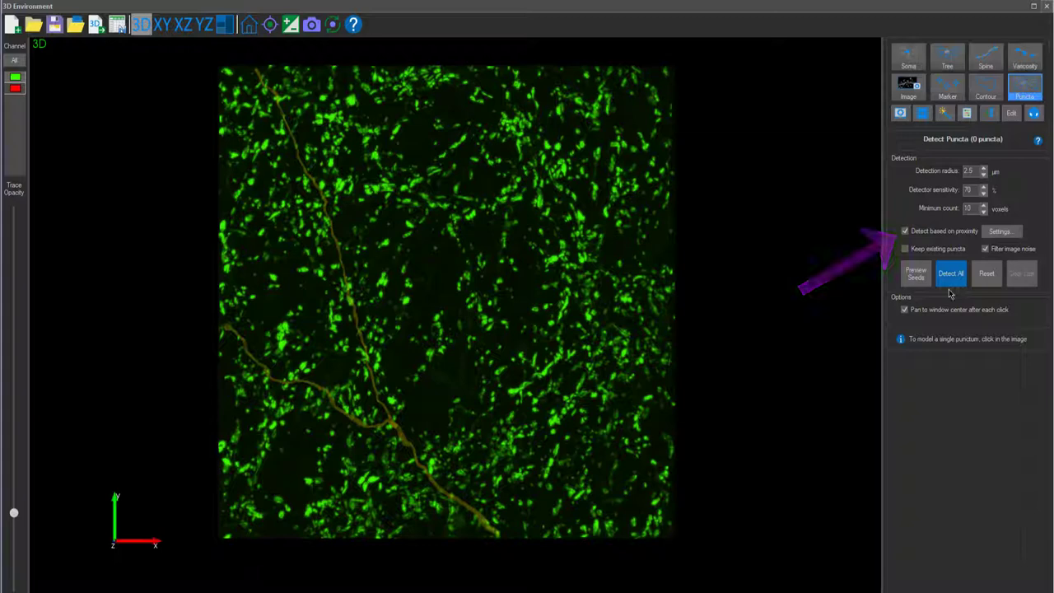
Limit puncta to those near trees, spines and varicosities by maximum distance, then apply
{"action": "left_click", "coordinate": [1001, 230]}
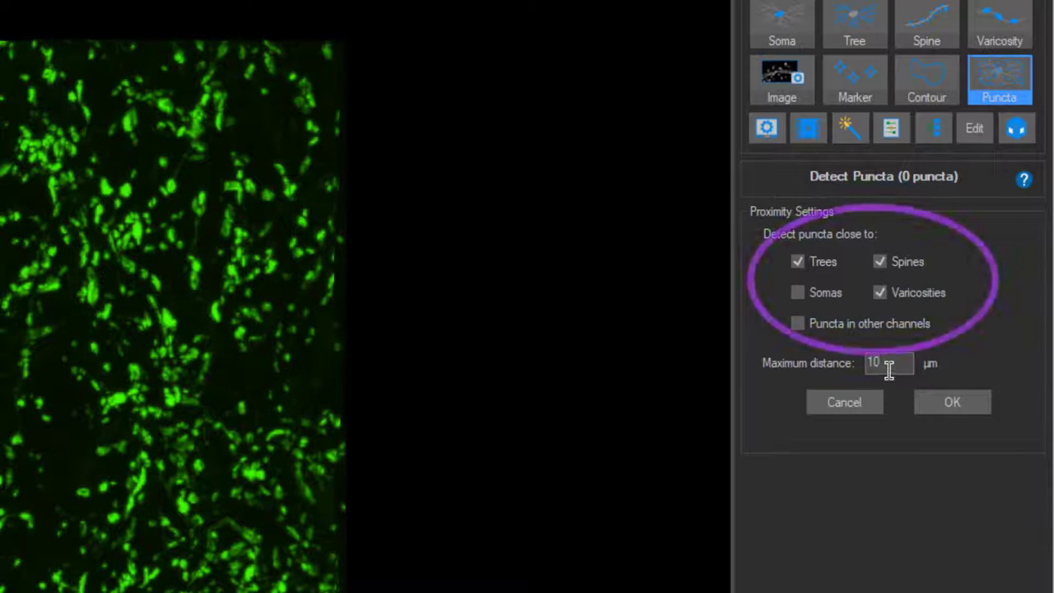
{"action": "left_click", "coordinate": [887, 364]}
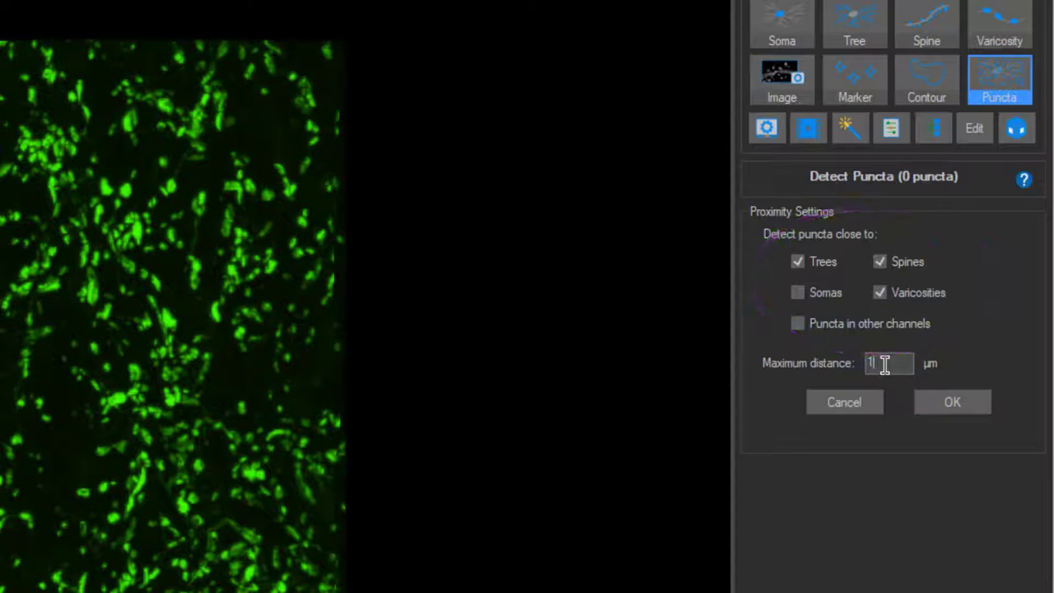
{"action": "left_click", "coordinate": [952, 401]}
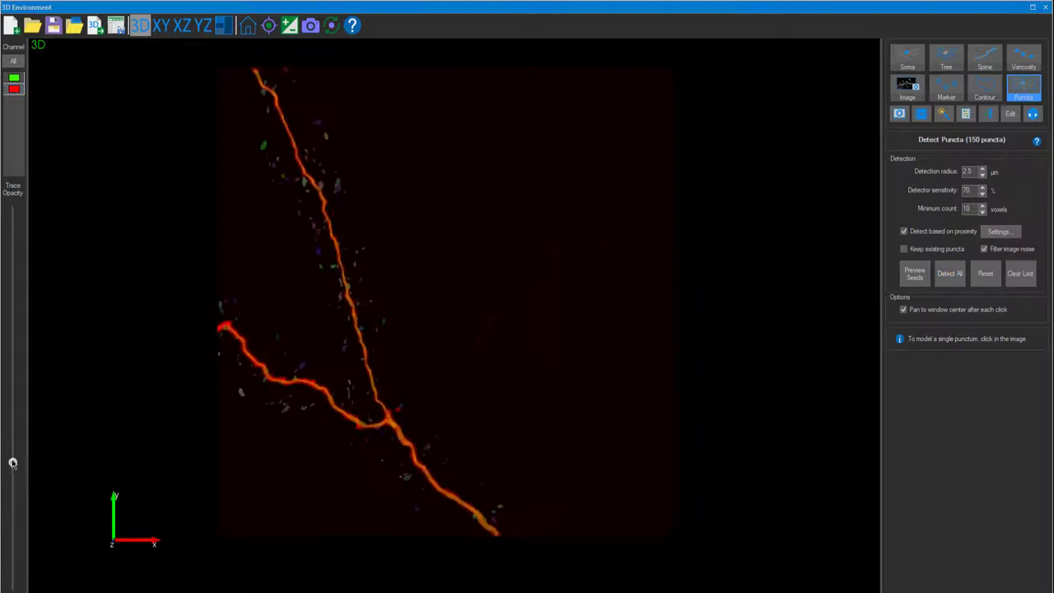
Run Detect All in the Spine tool, producing the first five spines on the red dendrite
{"action": "left_click", "coordinate": [985, 58]}
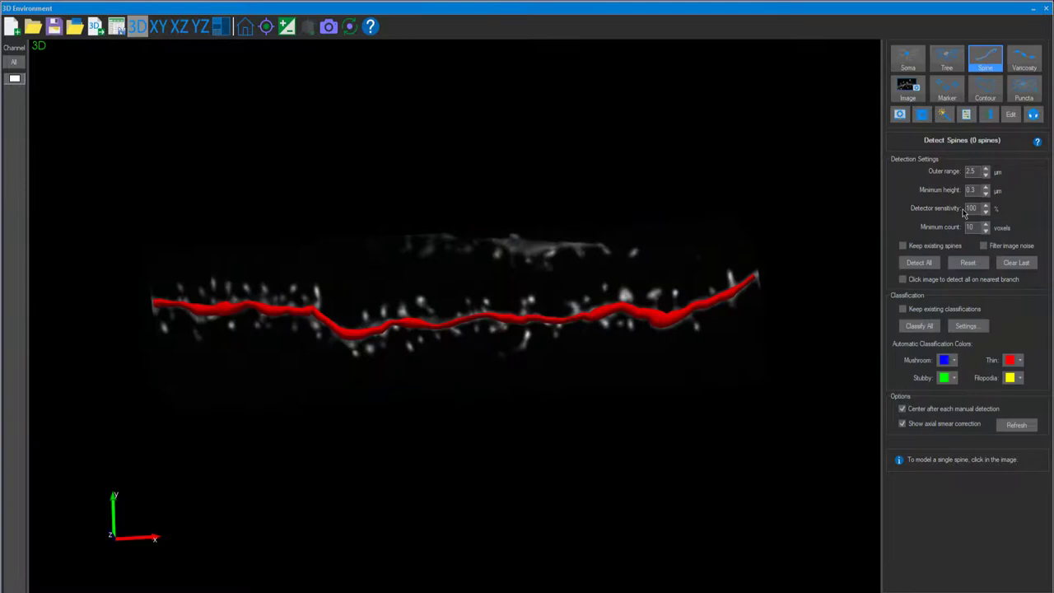
{"action": "left_click", "coordinate": [919, 261]}
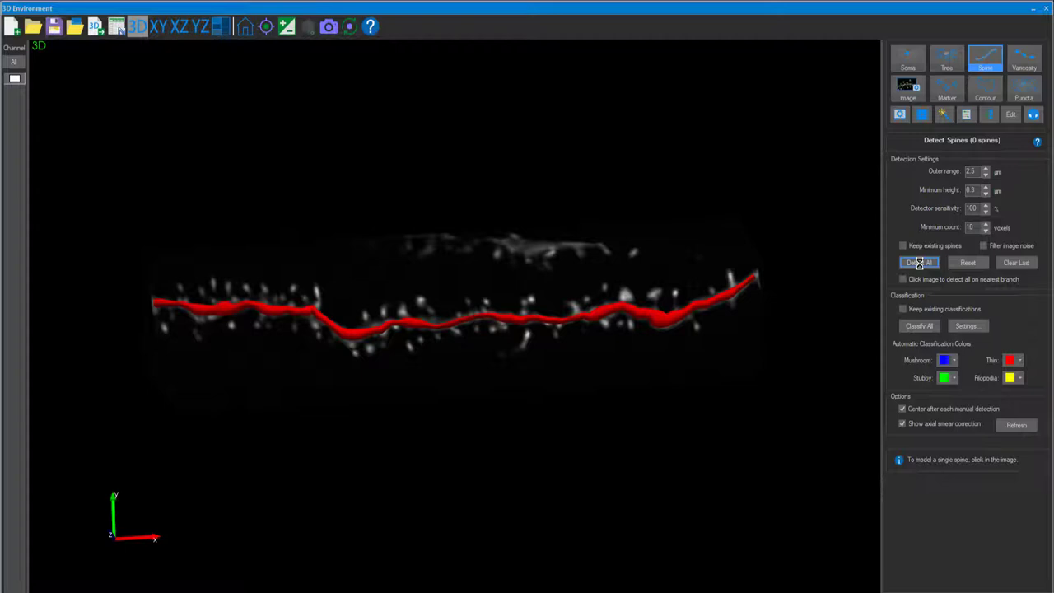
{"action": "left_click", "coordinate": [919, 262]}
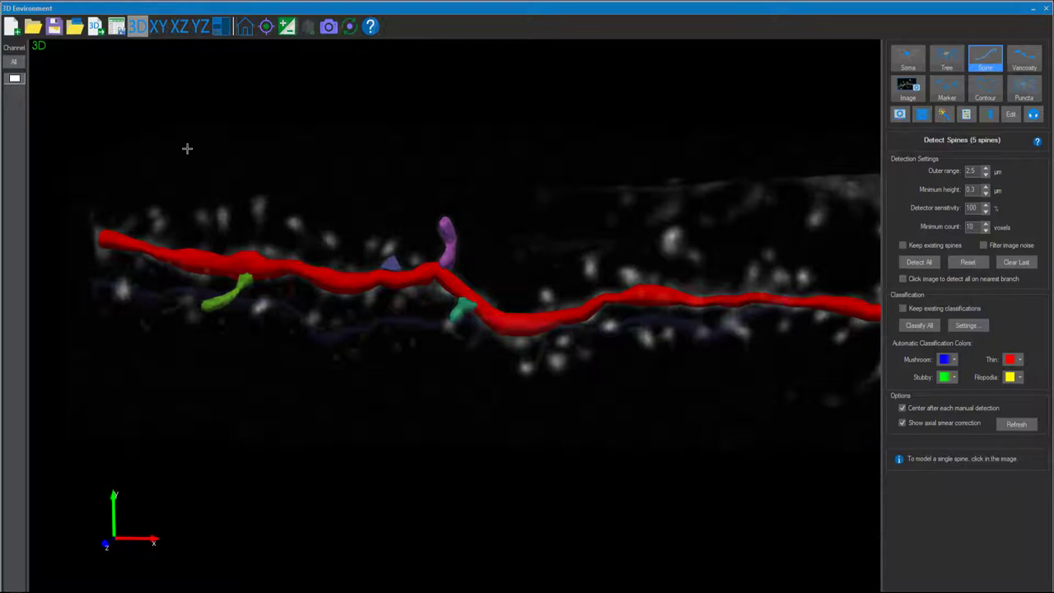
Detect all 87 spines along the dendrite and classify them, colouring by spine class
{"action": "left_click", "coordinate": [919, 262]}
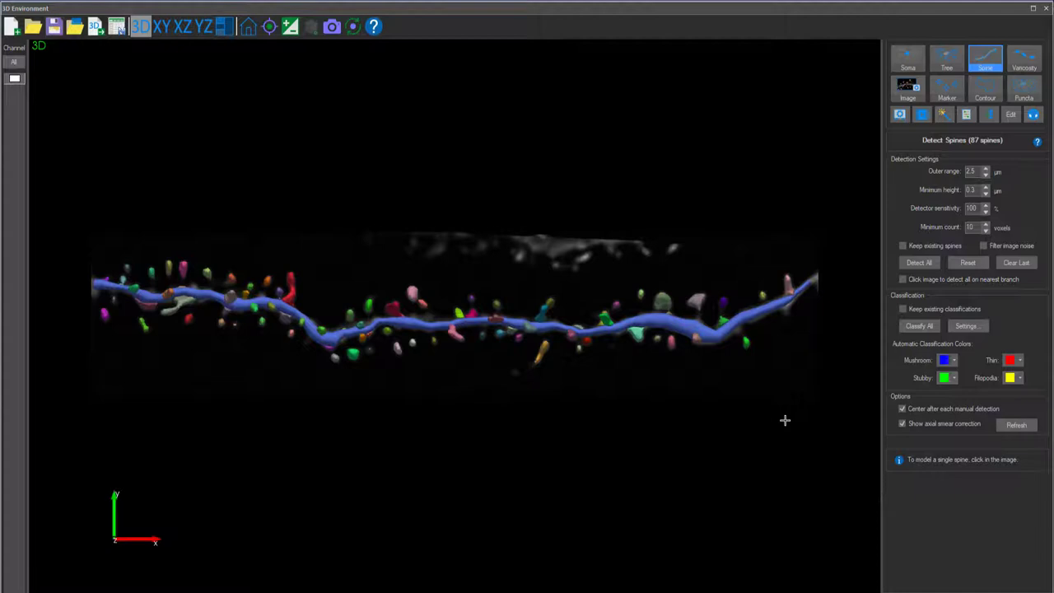
{"action": "left_click", "coordinate": [919, 326]}
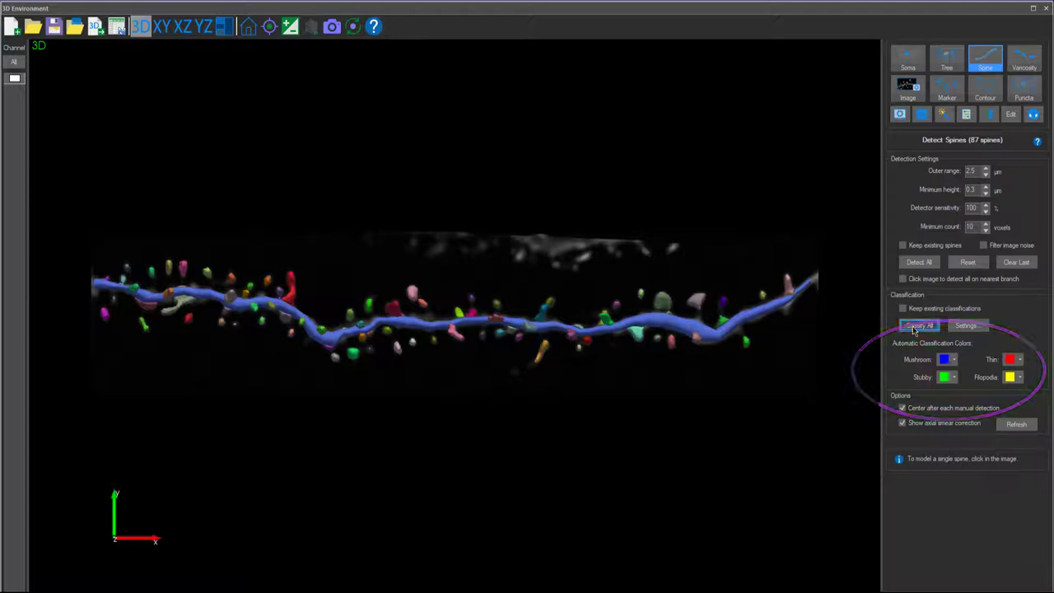
{"action": "left_click", "coordinate": [919, 326]}
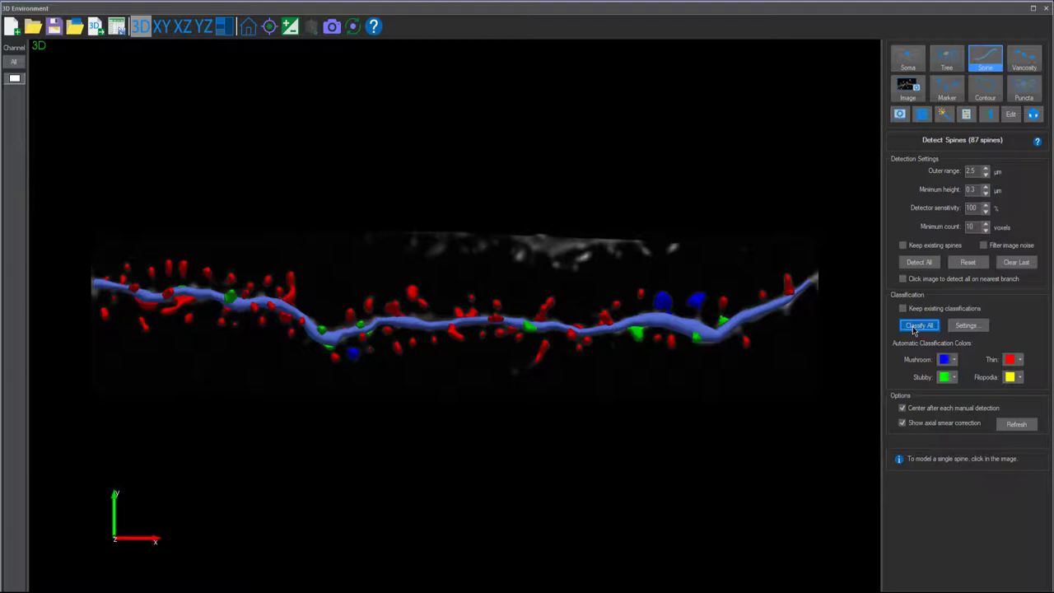
{"action": "left_click", "coordinate": [919, 326]}
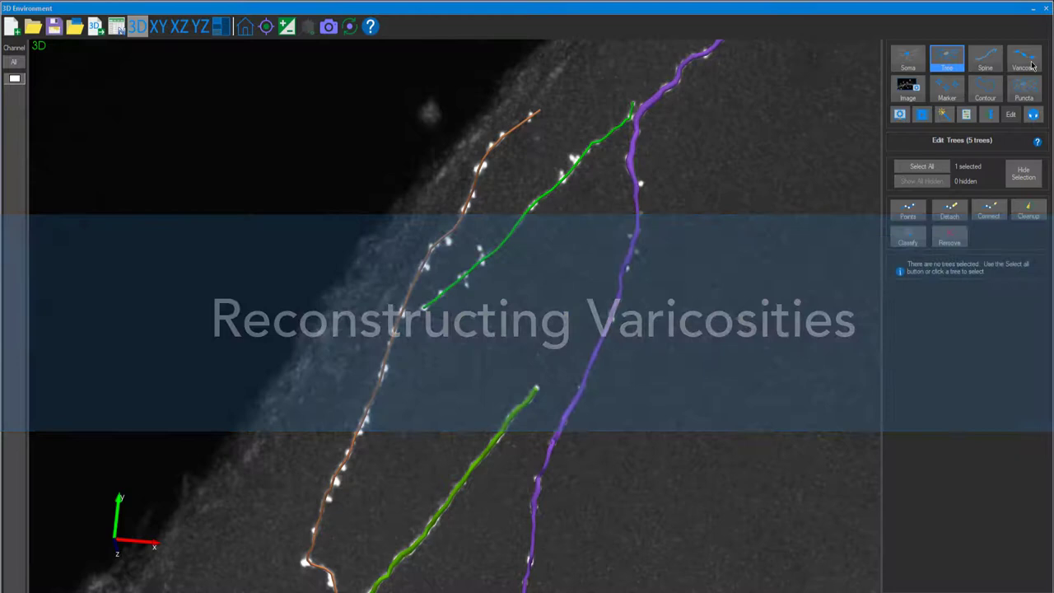
Switch to the Varicosity tool to open Detect Varicosities for the traced axon branches
{"action": "left_click", "coordinate": [1024, 58]}
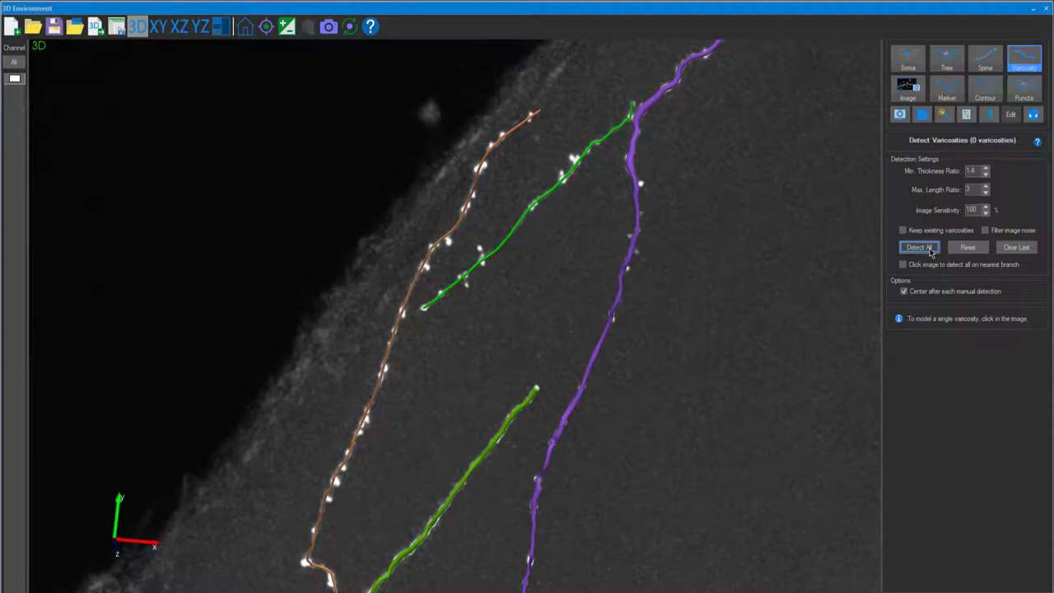
{"action": "left_click", "coordinate": [919, 247]}
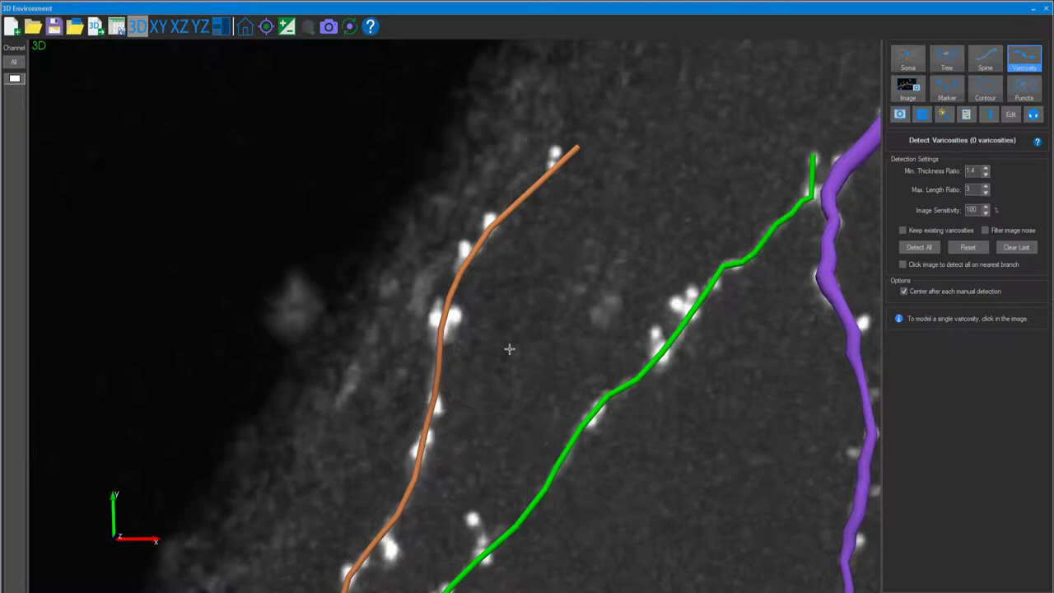
Place one varicosity manually on the orange branch
{"action": "left_click", "coordinate": [448, 320]}
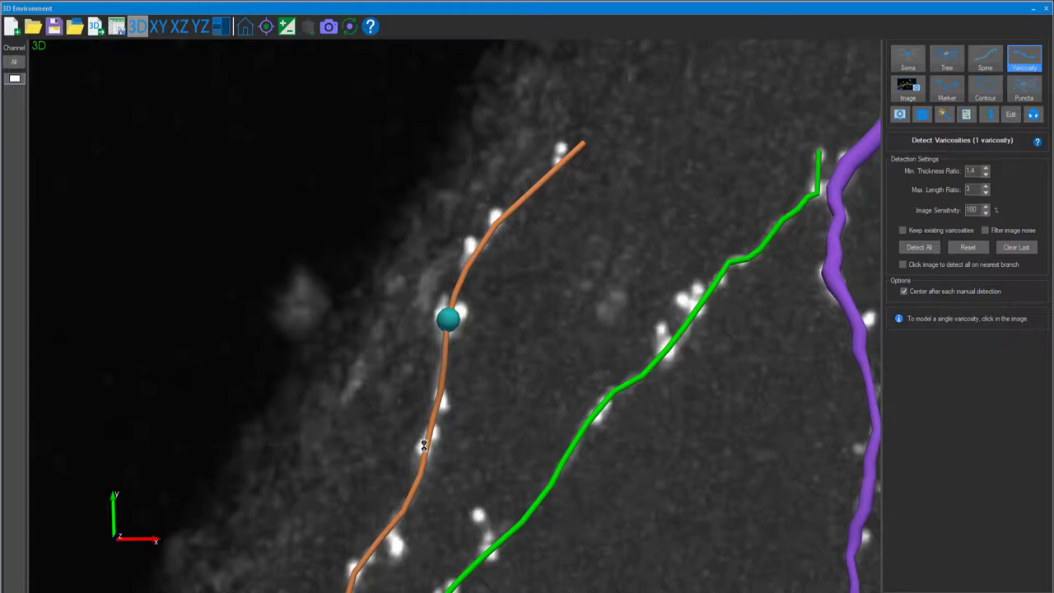